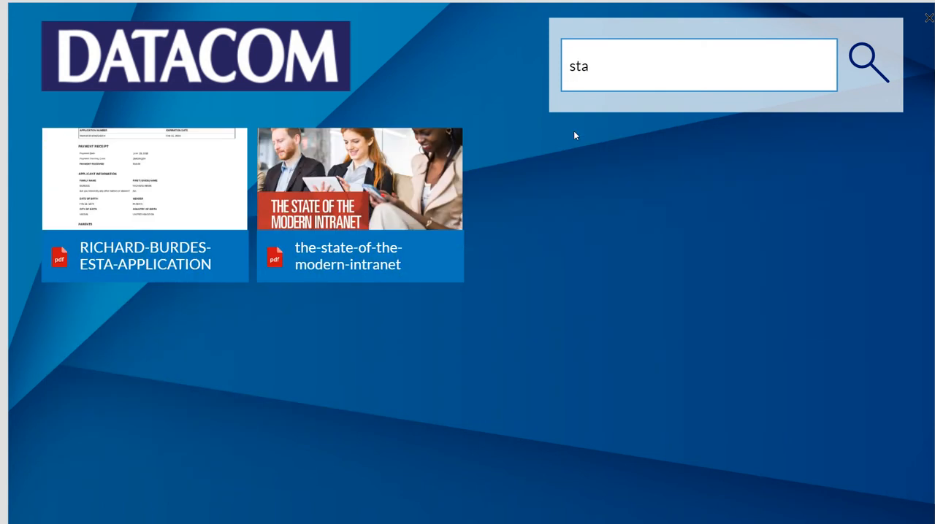
Search the document gallery for 'int', returning six matching PDF thumbnails.
click(699, 64)
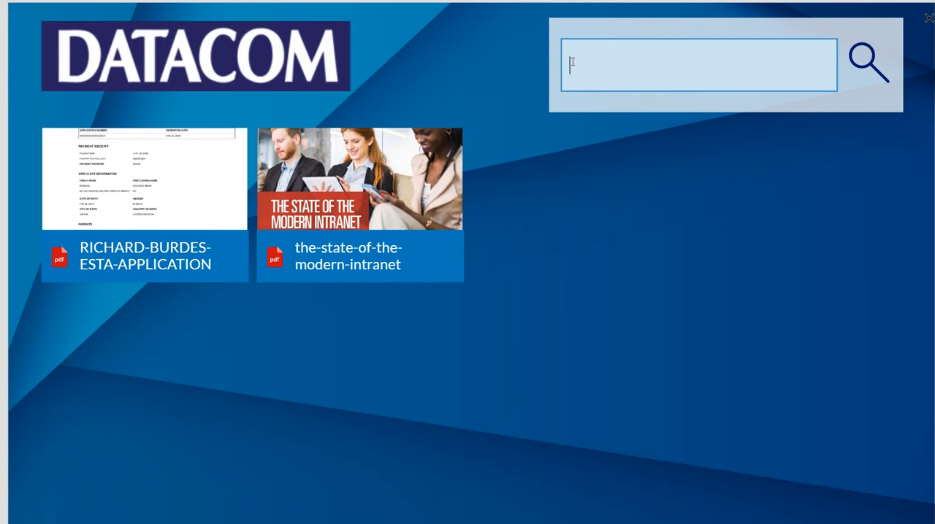
text(int)
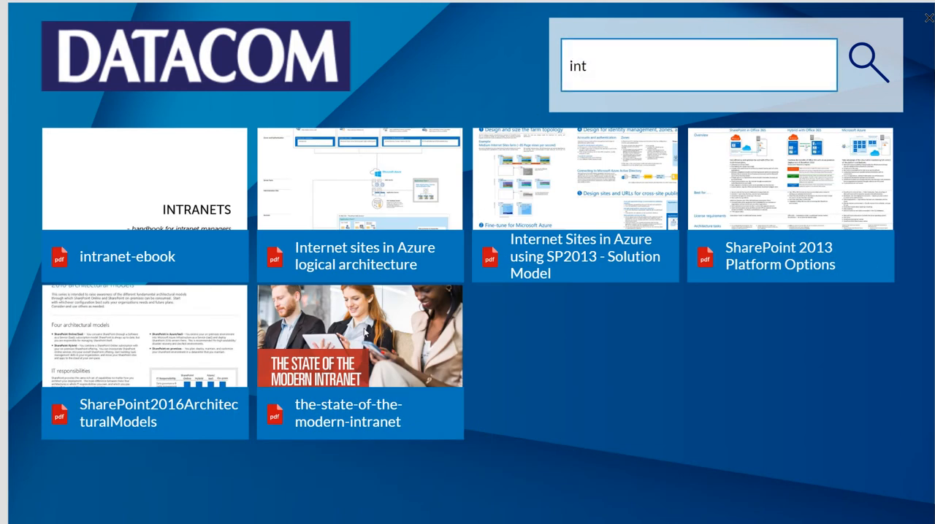
click(359, 336)
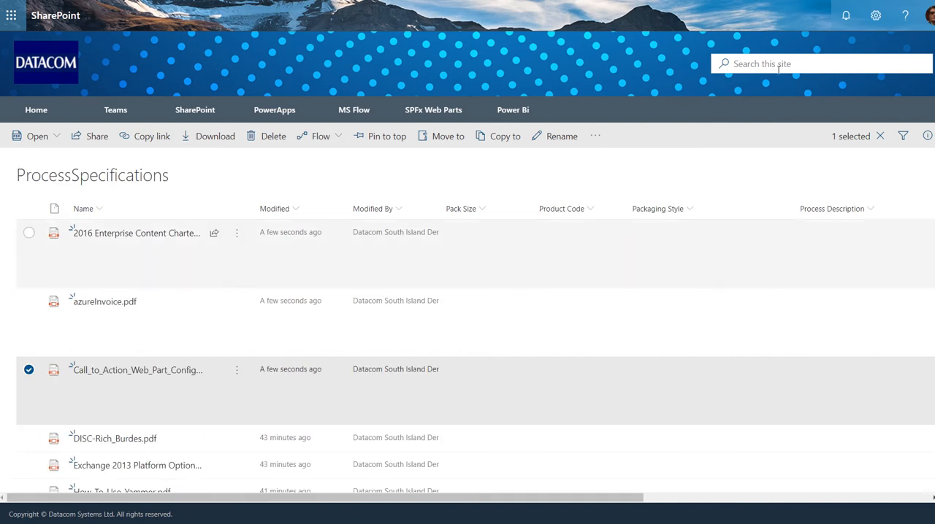
Switch the ProcessSpecifications library view to Tiles so PDFs appear as thumbnails.
click(880, 136)
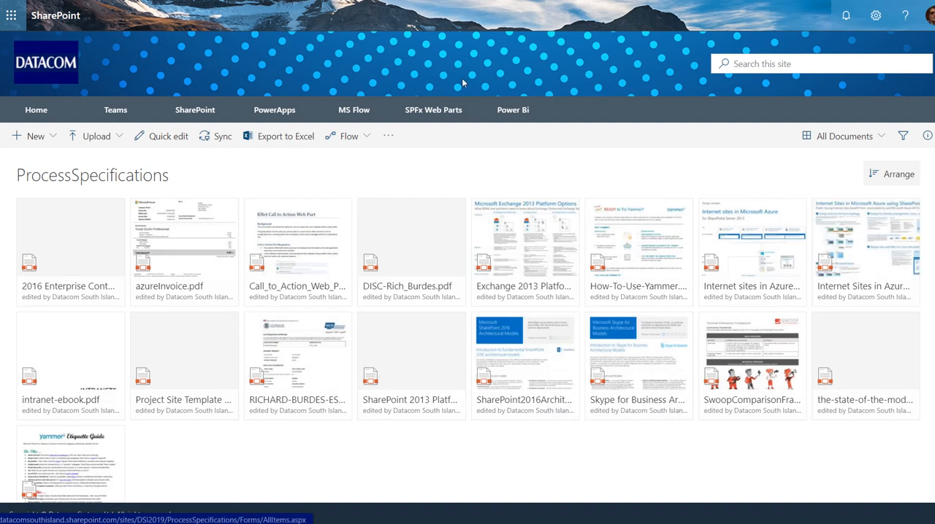
text(int)
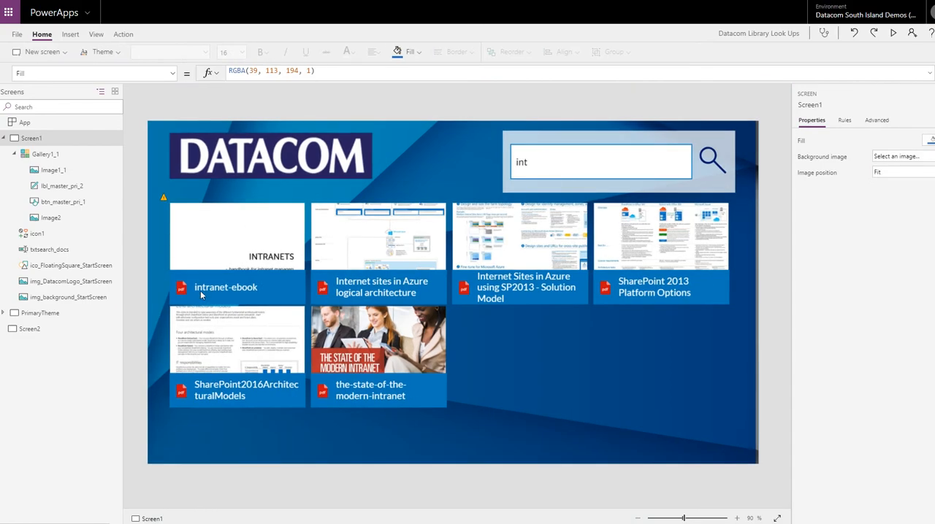
Set the gallery Image2 control's Image property to ThisItem.Thumbnail.Large.
click(236, 238)
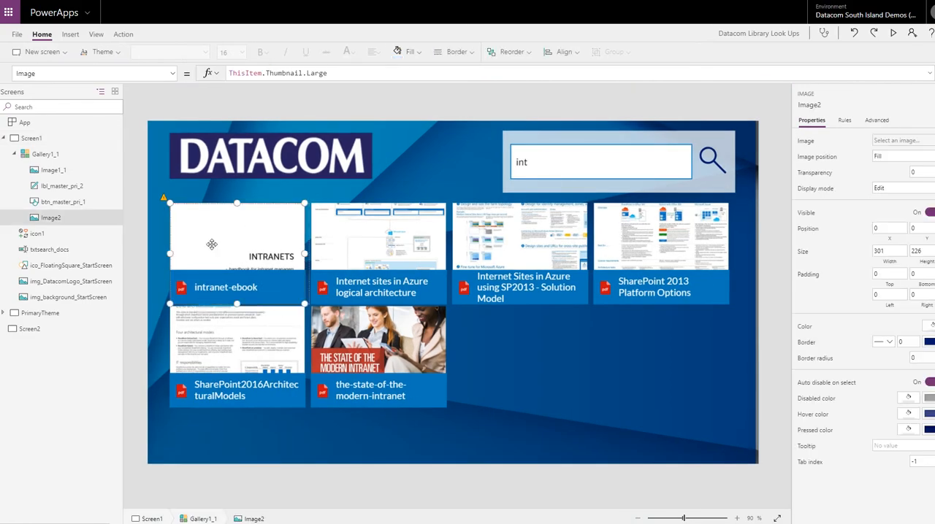
mouse_move(174, 223)
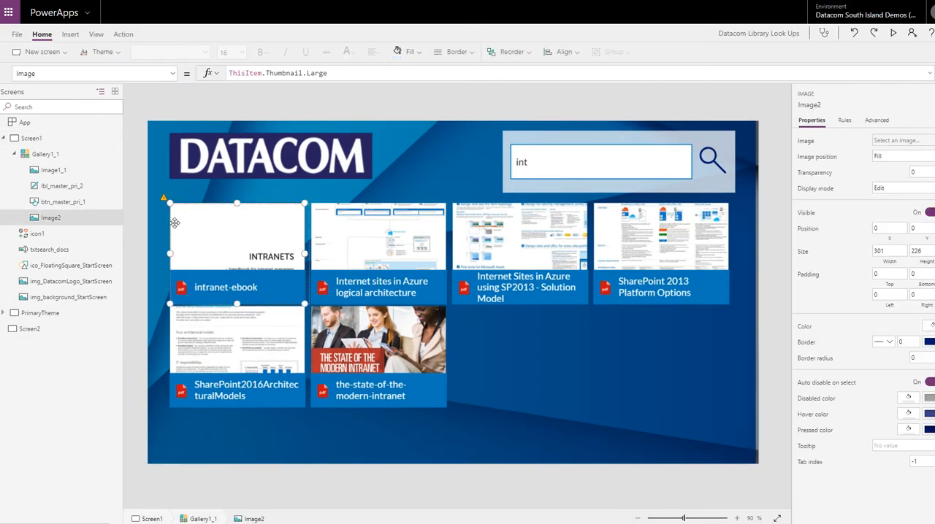
click(91, 73)
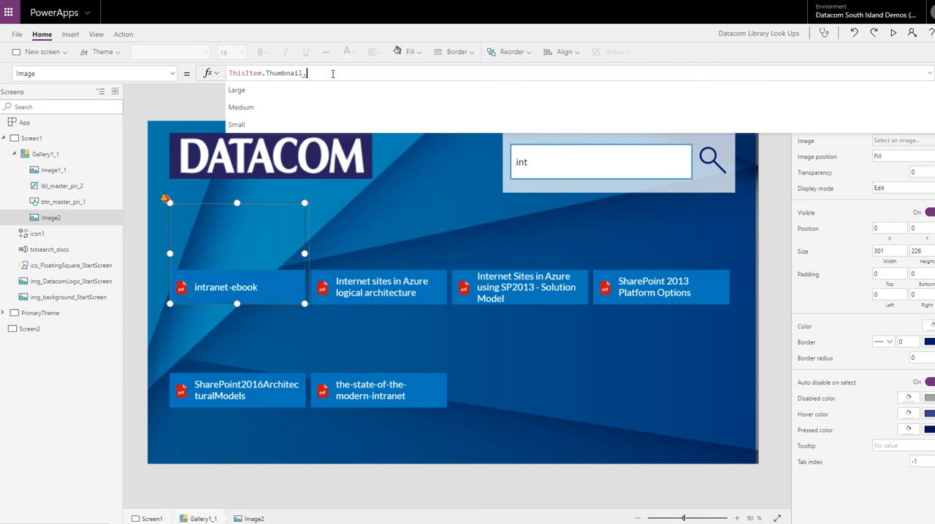
click(237, 125)
text(Large)
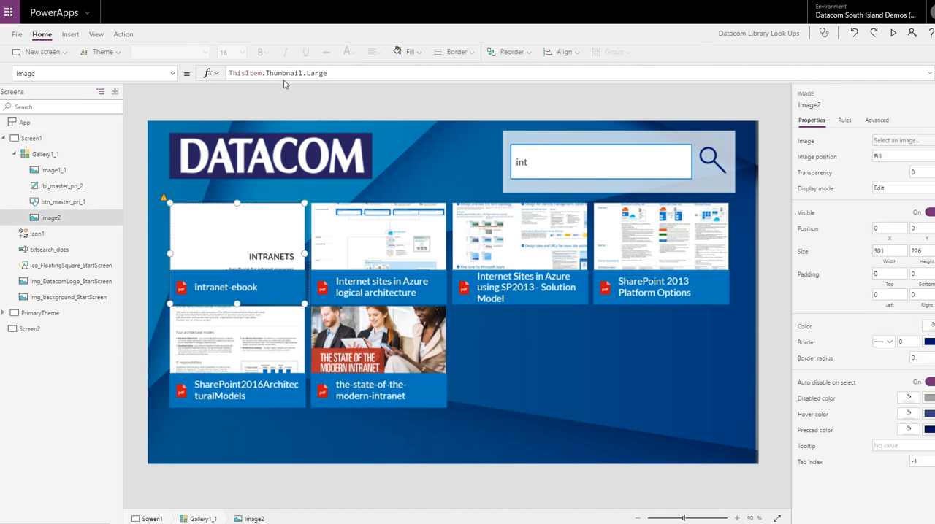
mouse_move(349, 99)
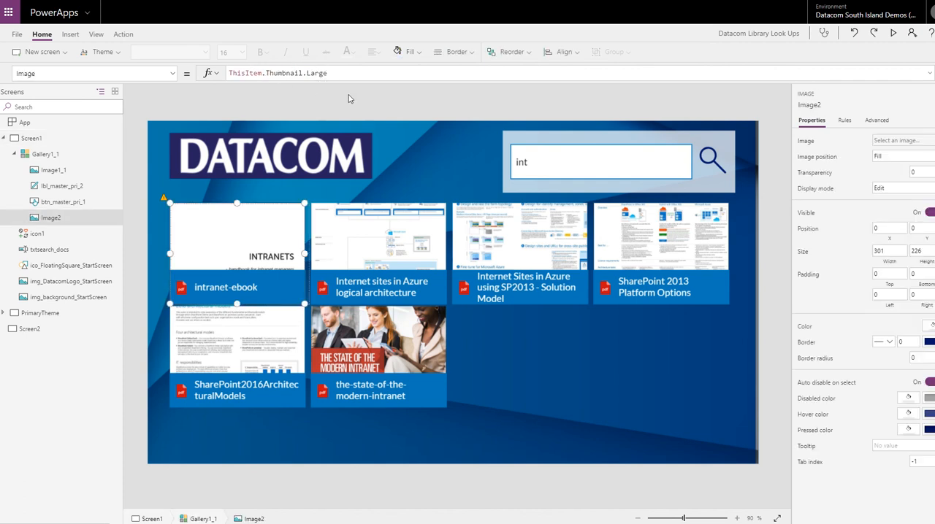